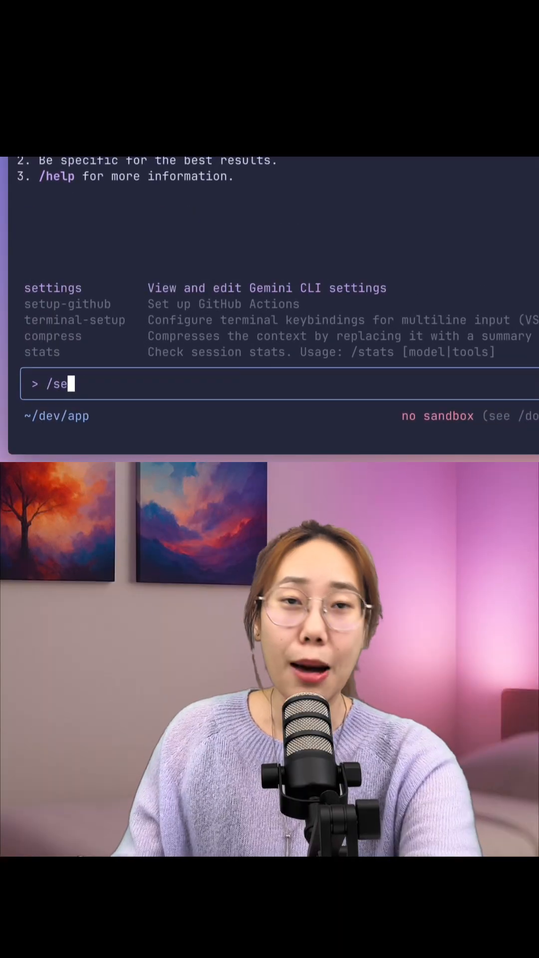
Run /settings at the Gemini CLI prompt to open the settings editor.
key("Enter")
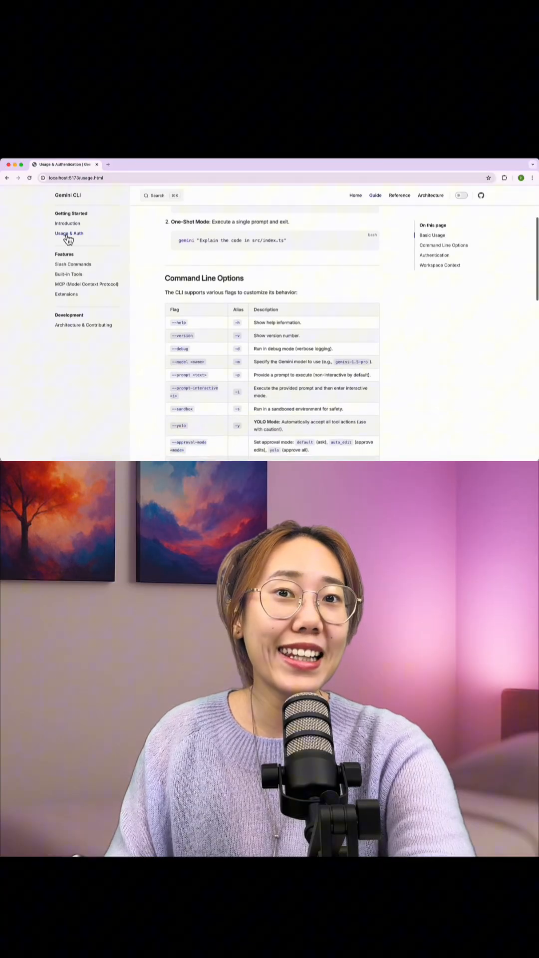
Select Usage & Auth in the docs sidebar to show the Command Line Options table.
left_click(73, 264)
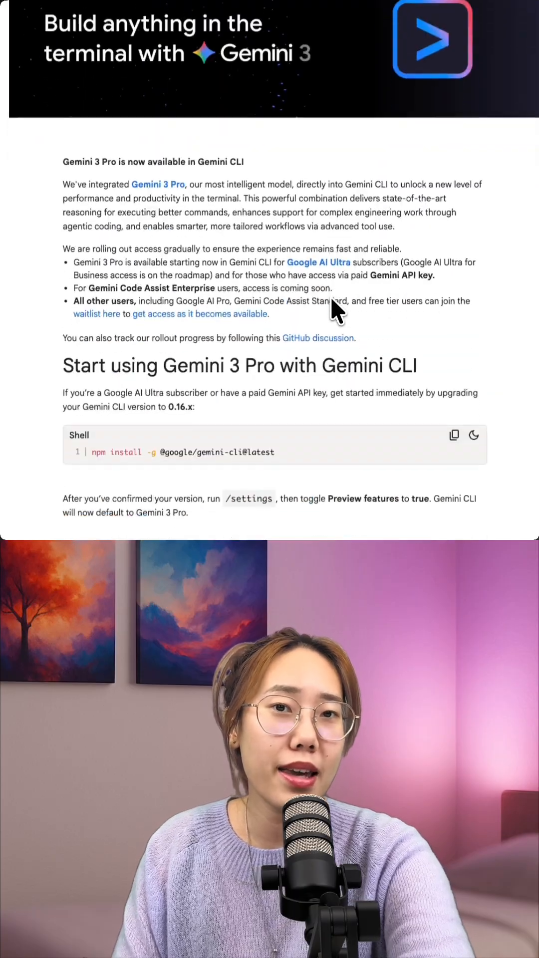
Scroll the Gemini 3 Pro blog post down to the 'Improve your daily work' section.
scroll("down", 3)
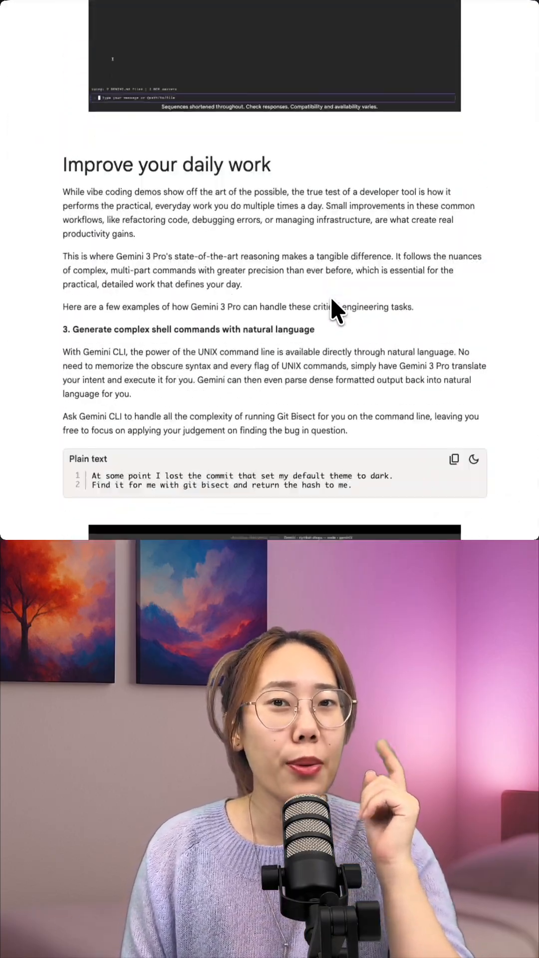